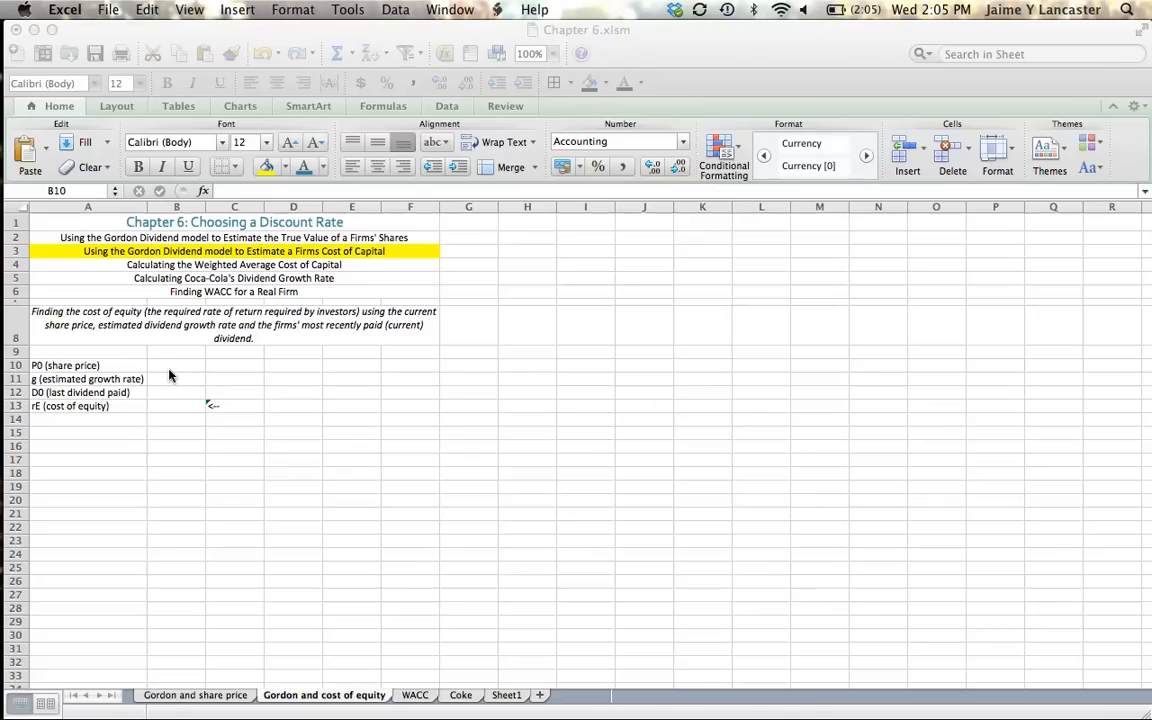
Enter share price 45, growth rate 4.5% and last dividend 1.32 in B10:B12, starting a formula in B13
{"action": "left_click", "coordinate": [176, 352]}
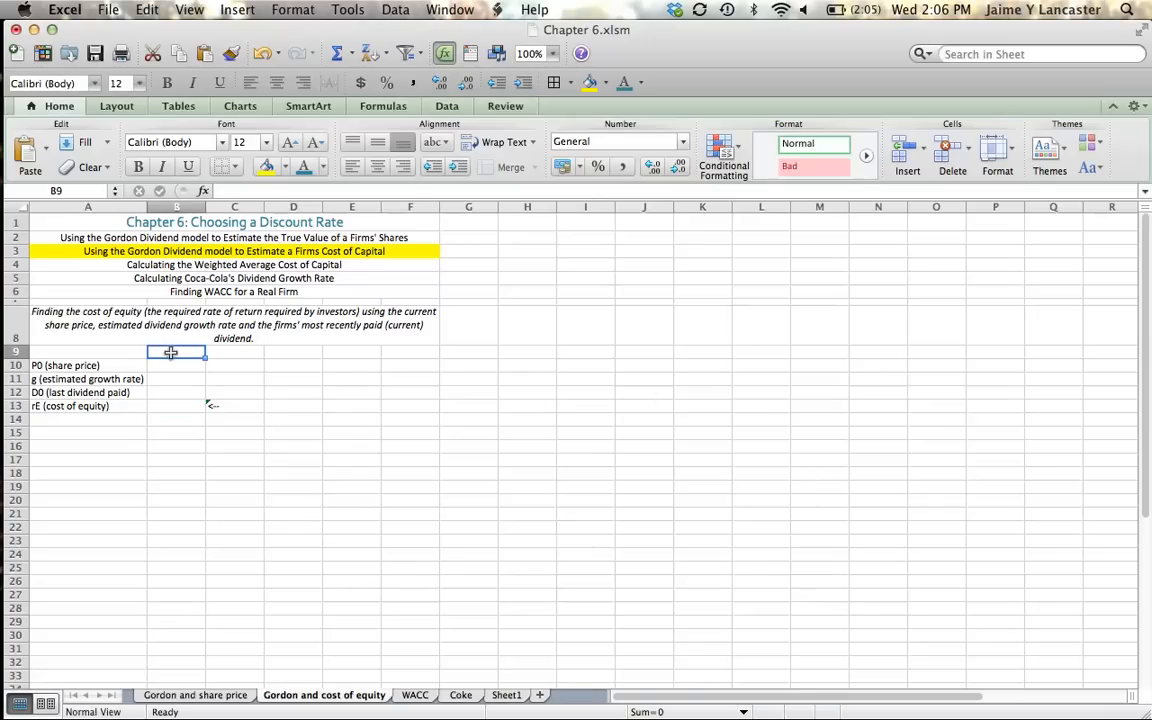
{"action": "type", "text": "45.00"}
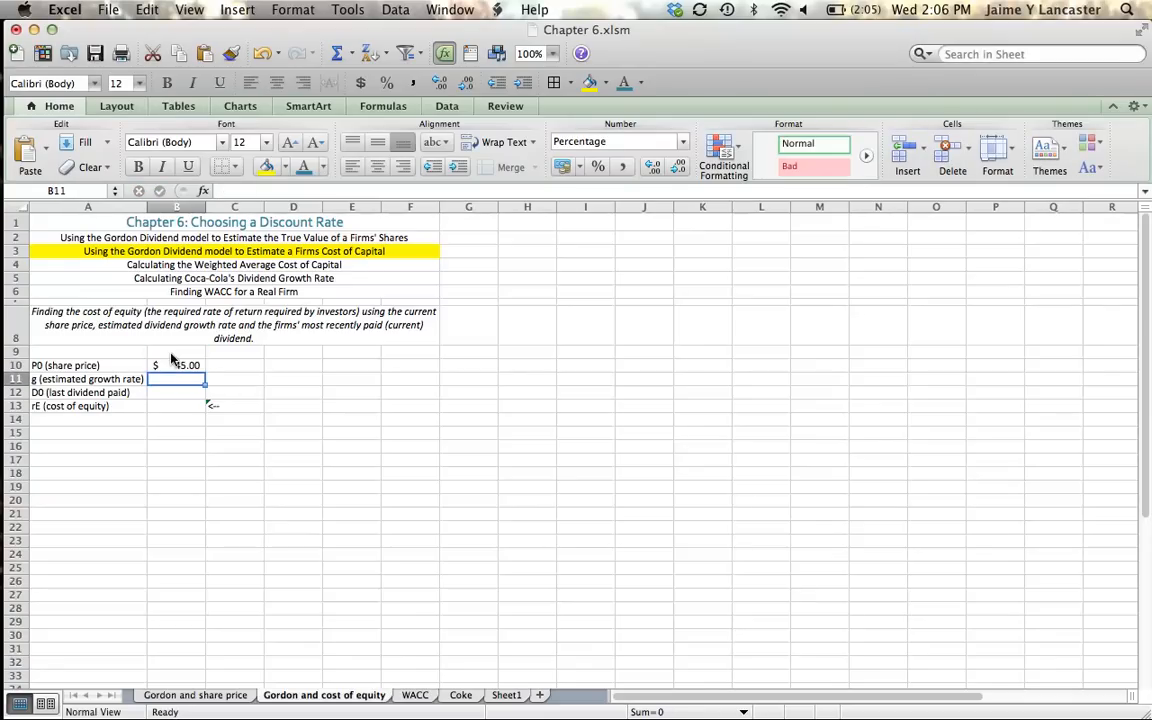
{"action": "type", "text": "4.5%"}
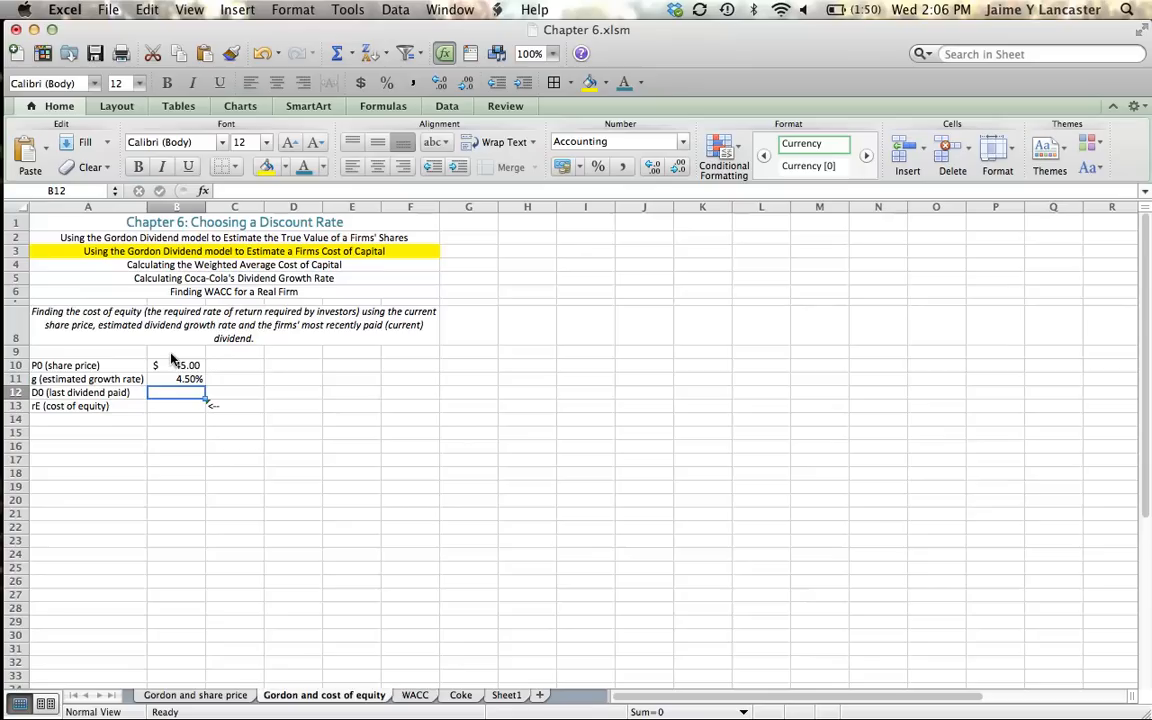
{"action": "type", "text": "1.32"}
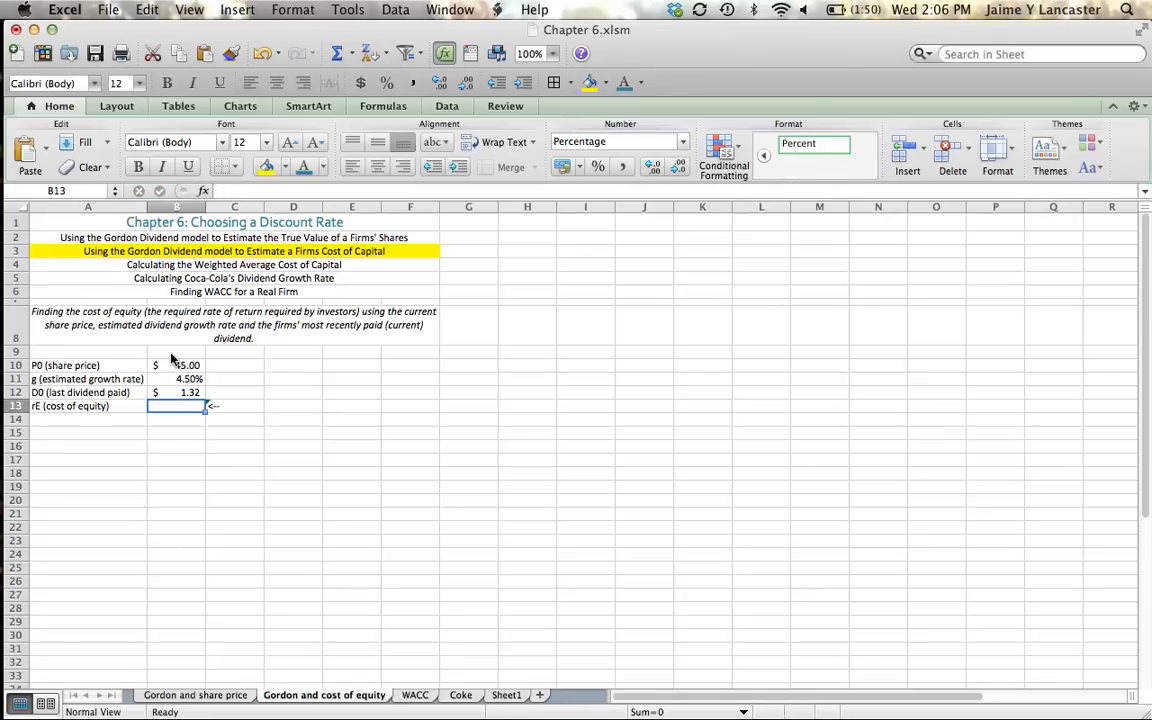
{"action": "mouse_move", "coordinate": [298, 584]}
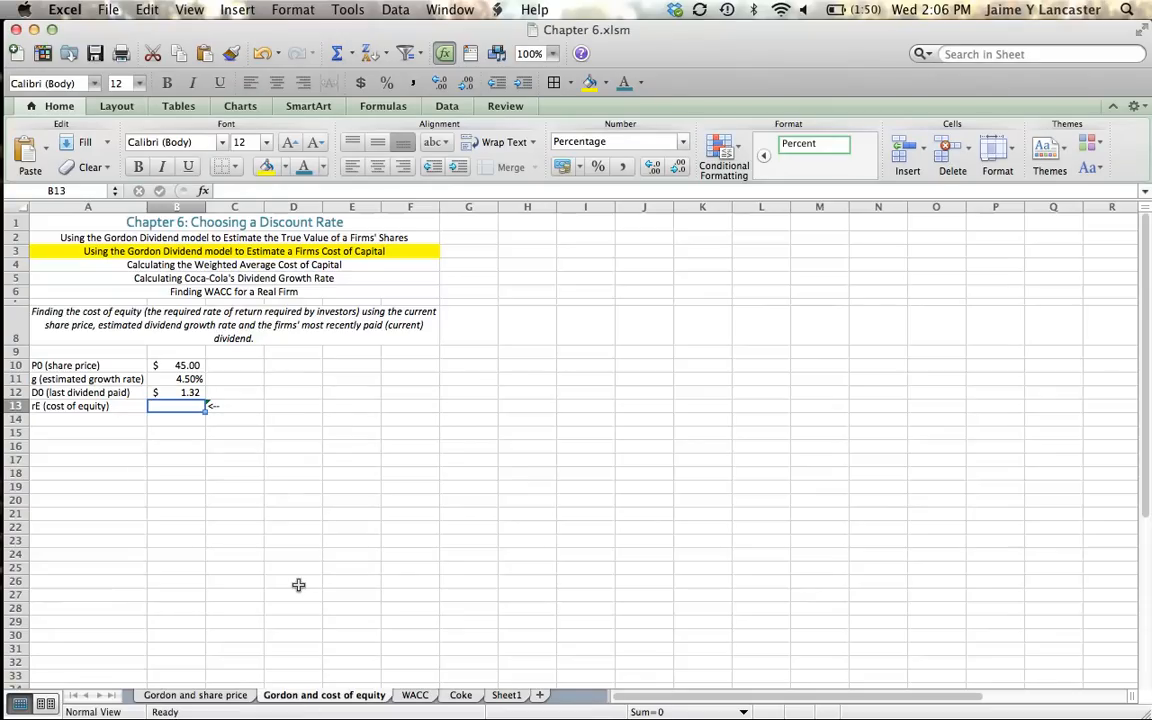
{"action": "type", "text": "="}
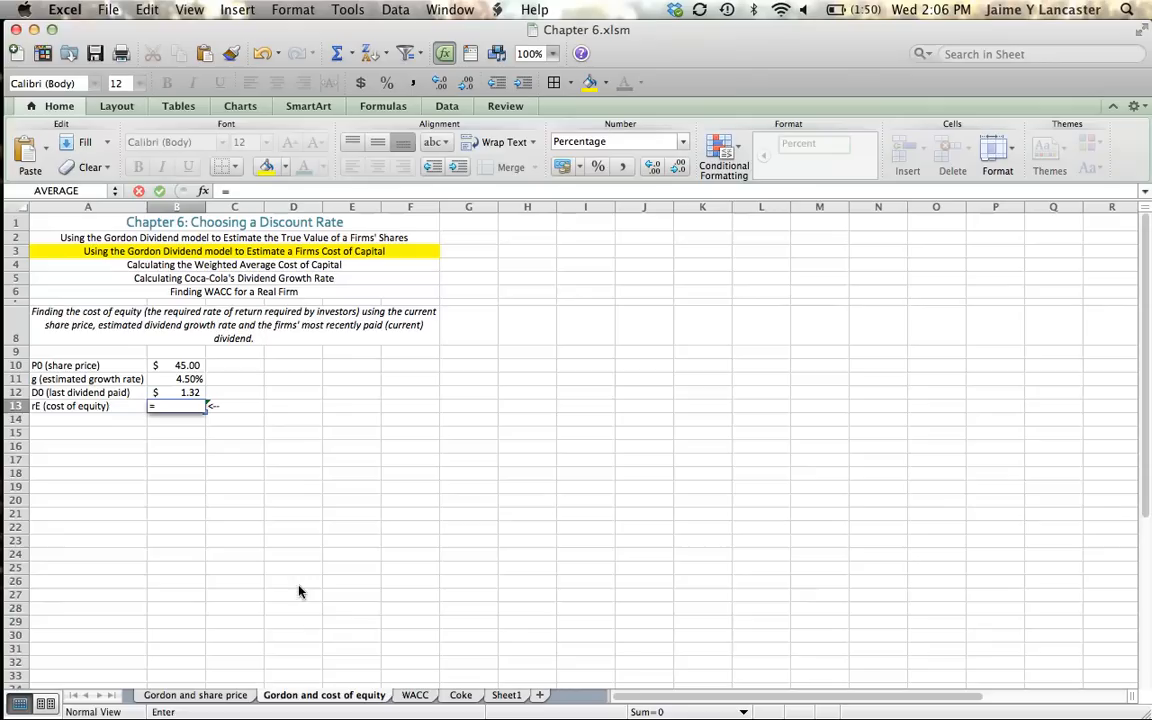
Build the Gordon formula =((B12*(1+B11))/B10)+B11 in B13, yielding about 7.57%
{"action": "type", "text": "("}
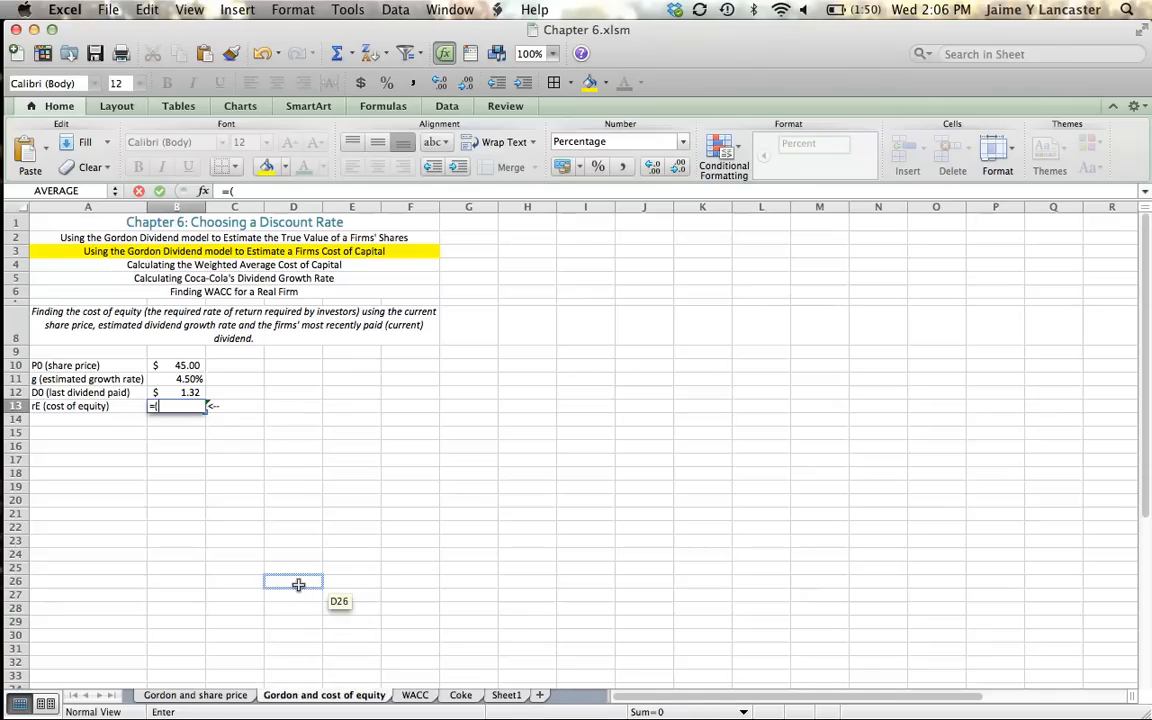
{"action": "left_click", "coordinate": [176, 390]}
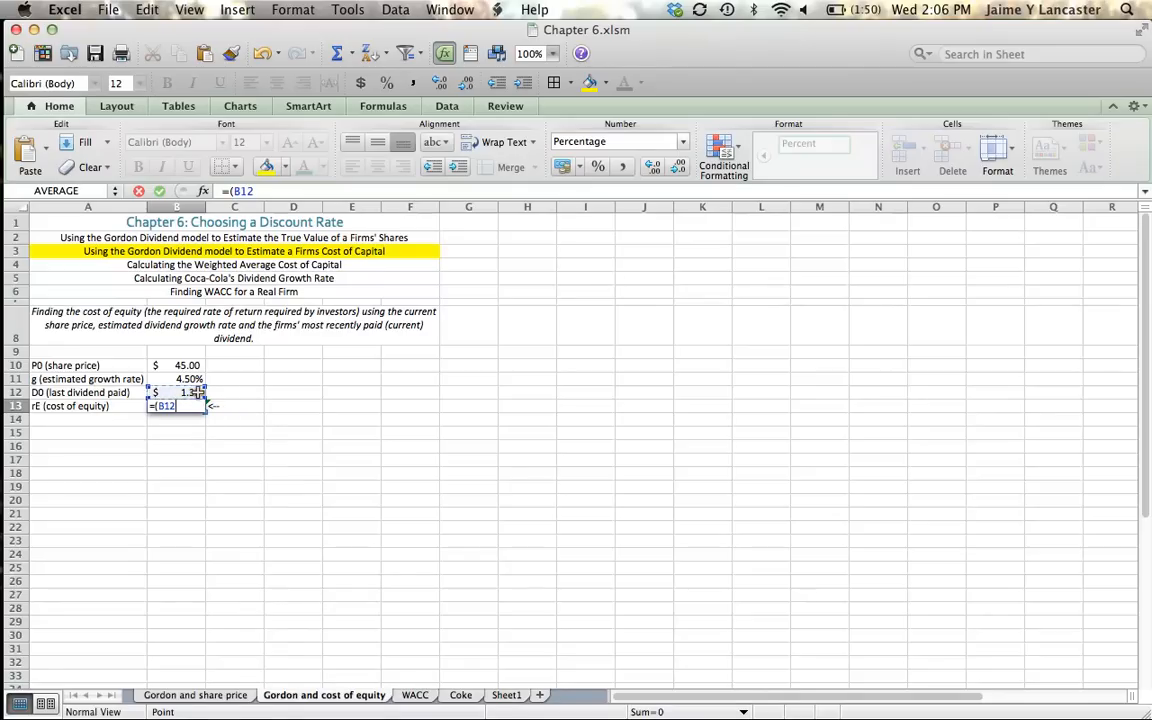
{"action": "type", "text": "*(1+"}
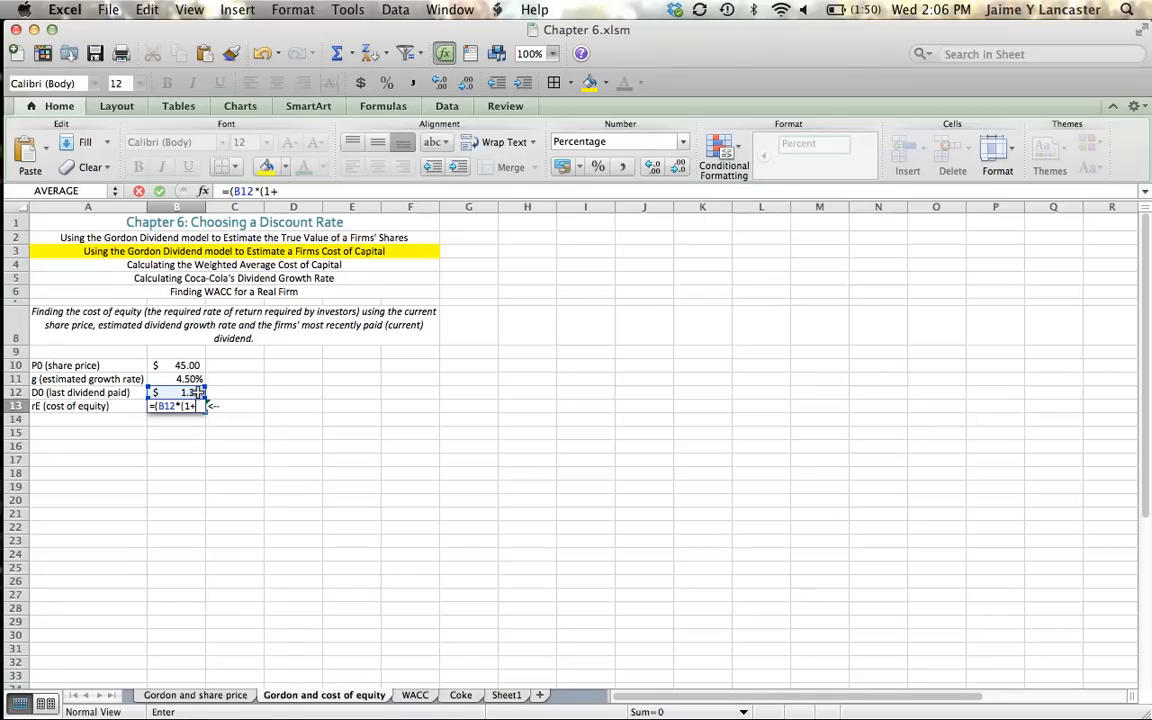
{"action": "left_click", "coordinate": [176, 378]}
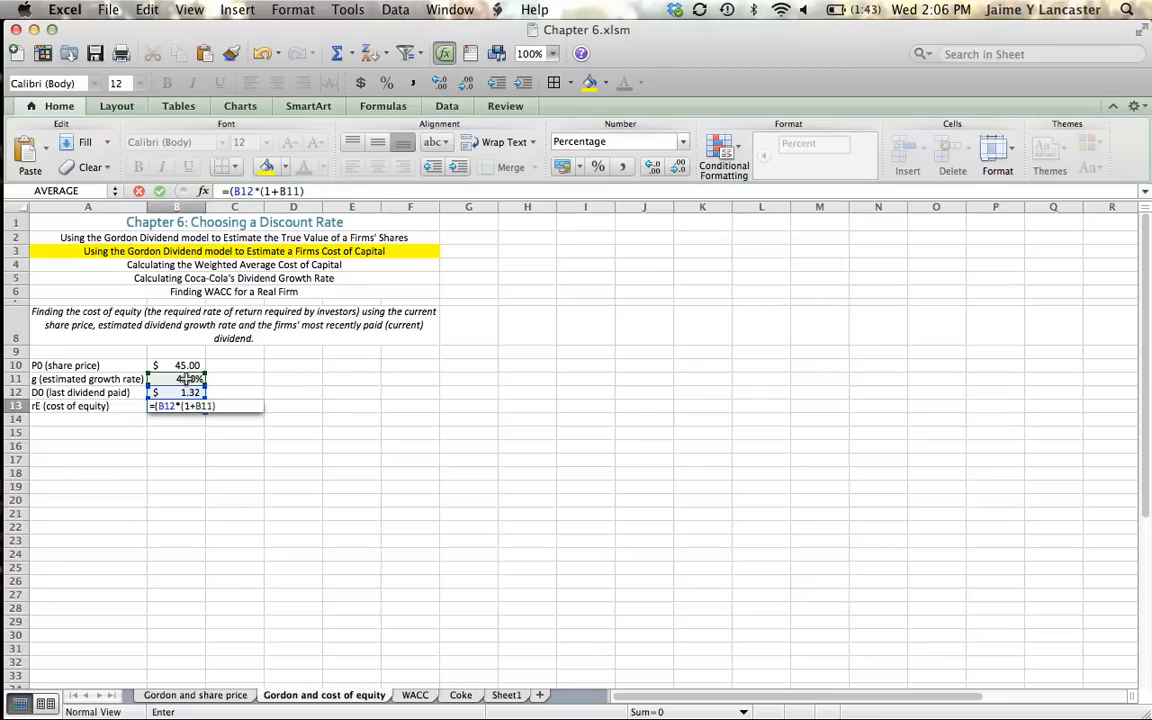
{"action": "type", "text": "/"}
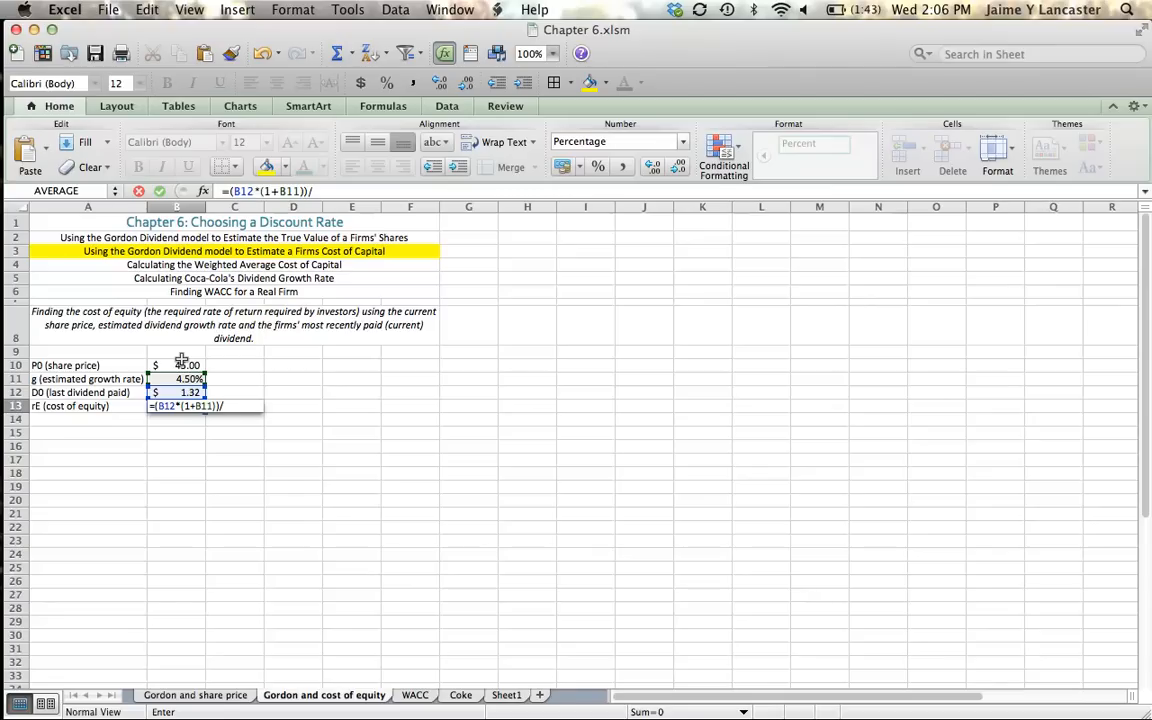
{"action": "left_click", "coordinate": [176, 364]}
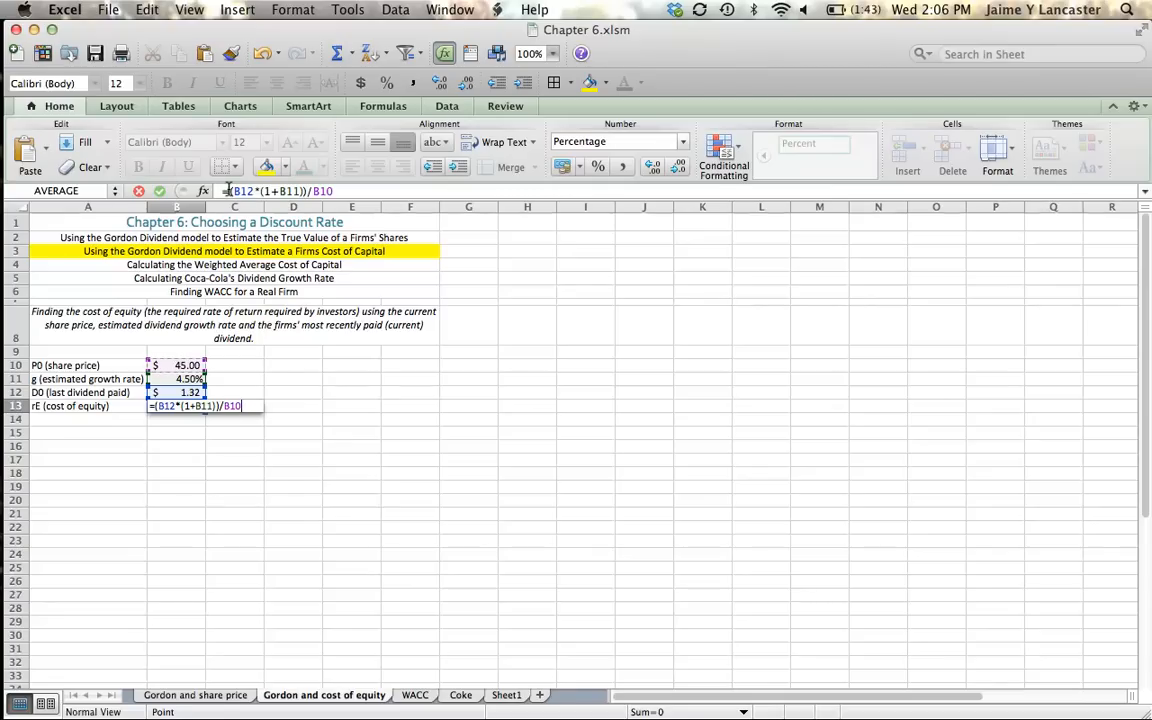
{"action": "type", "text": "("}
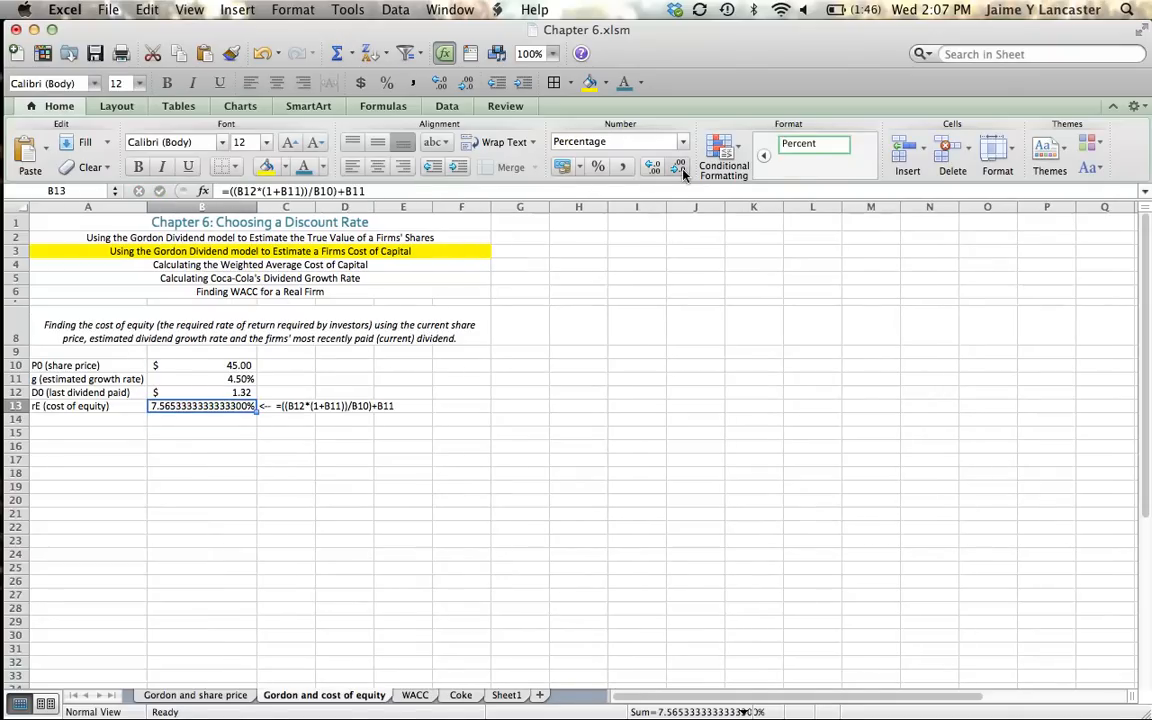
Reduce the B13 result to two decimals so it reads 7.57%
{"action": "left_click", "coordinate": [680, 166]}
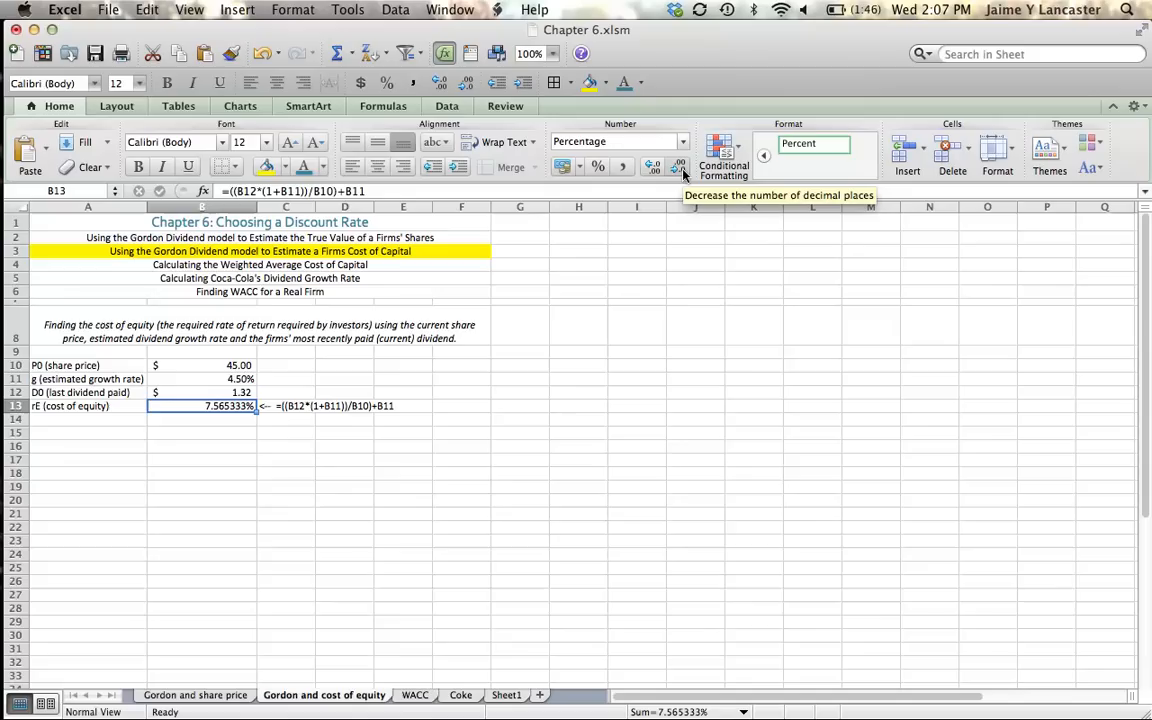
{"action": "left_click", "coordinate": [680, 166]}
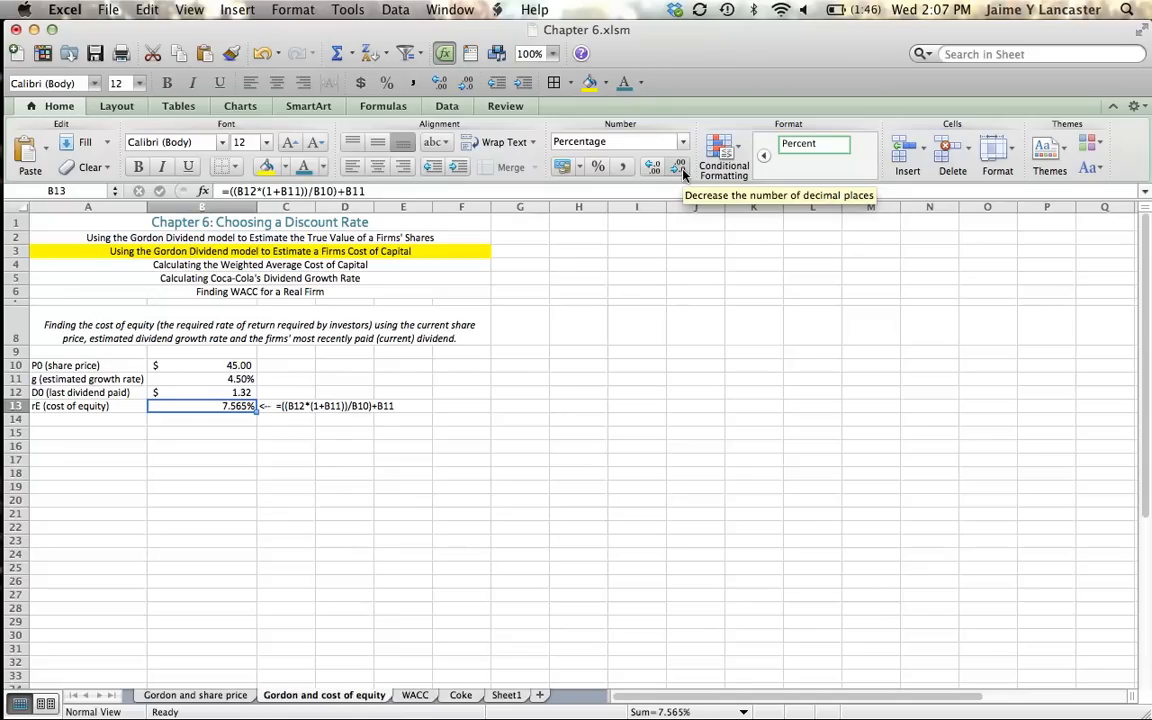
{"action": "left_click", "coordinate": [680, 166]}
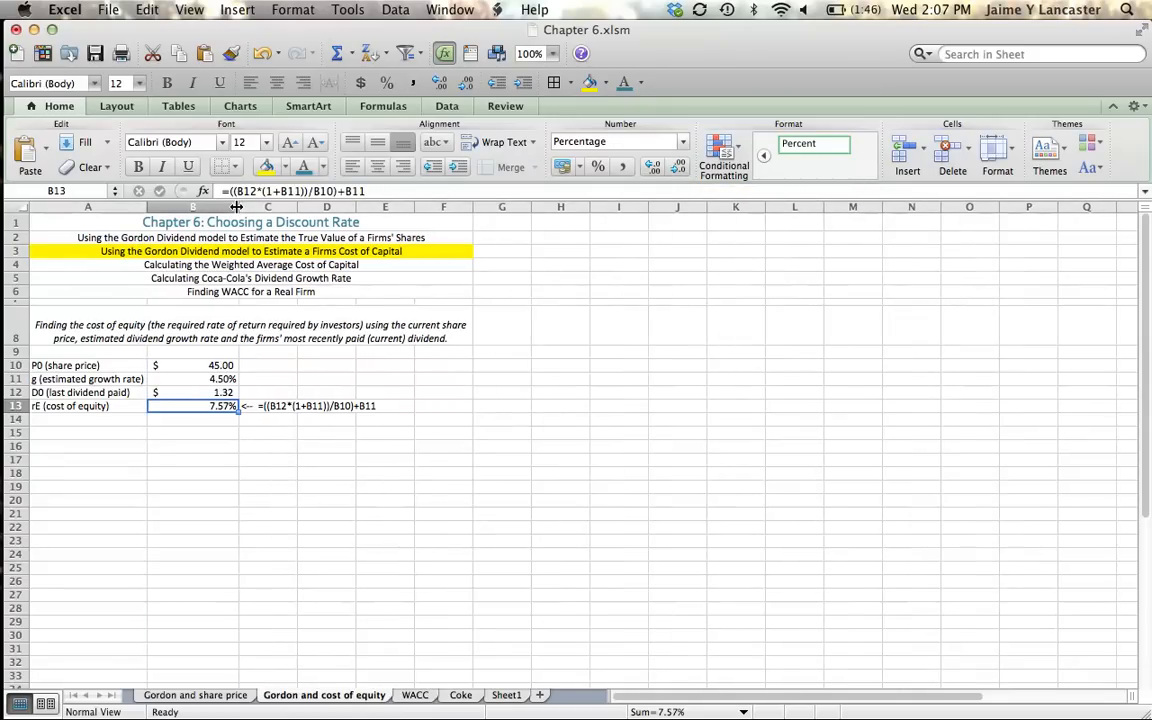
{"action": "left_click", "coordinate": [268, 406]}
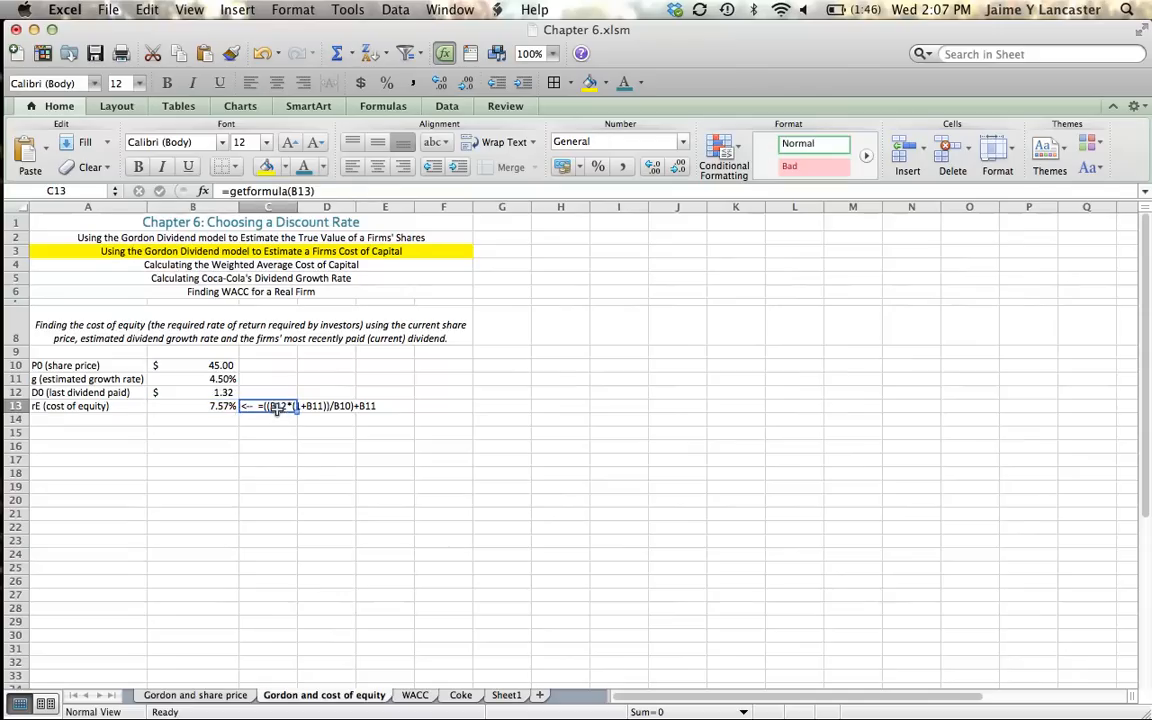
{"action": "mouse_move", "coordinate": [300, 466]}
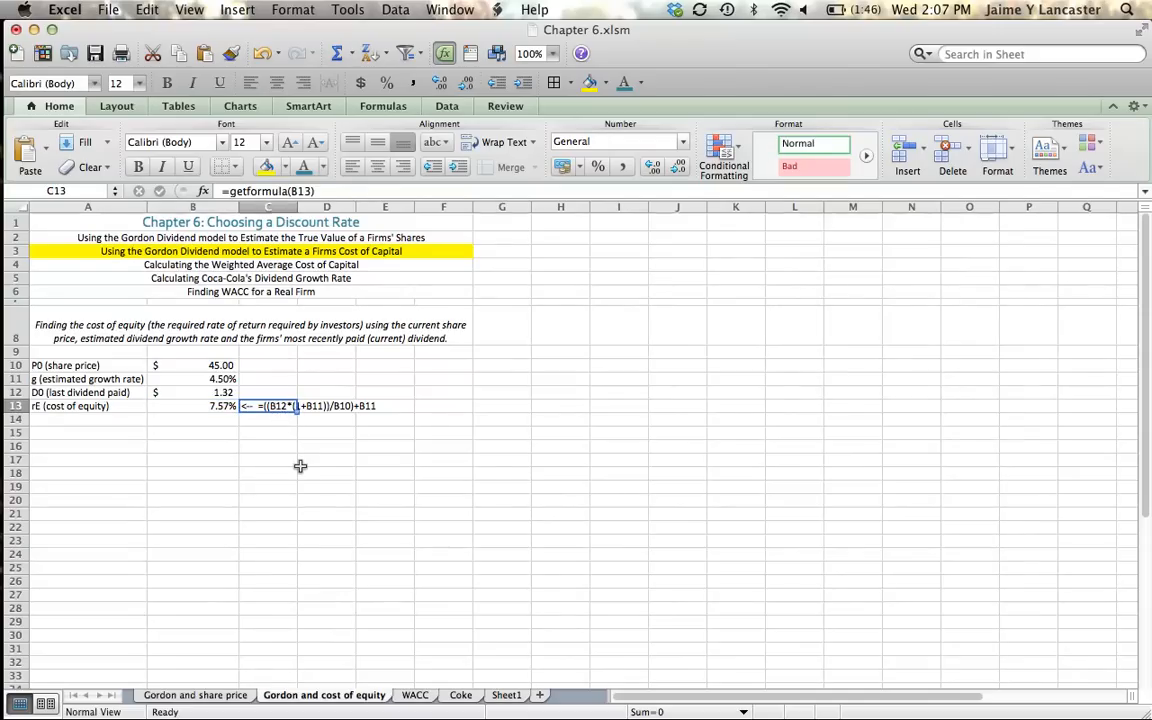